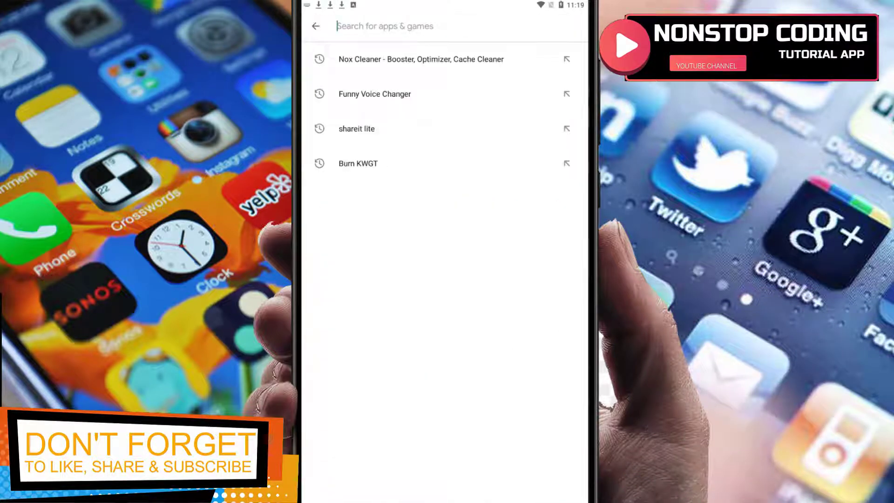
- Search the Play Store for 'z', pick ZArchiver and scroll to its Ratings and reviews
{"action": "type", "text": "z"}
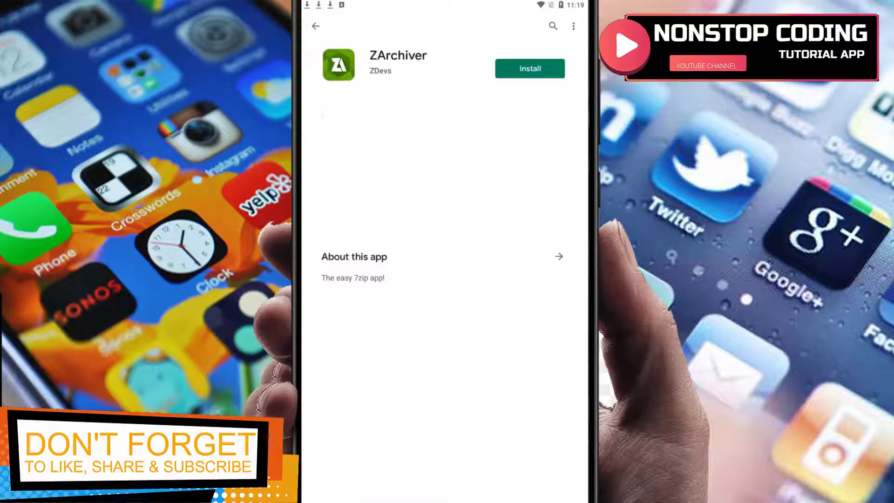
{"action": "scroll", "scroll_direction": "down", "scroll_amount": 3}
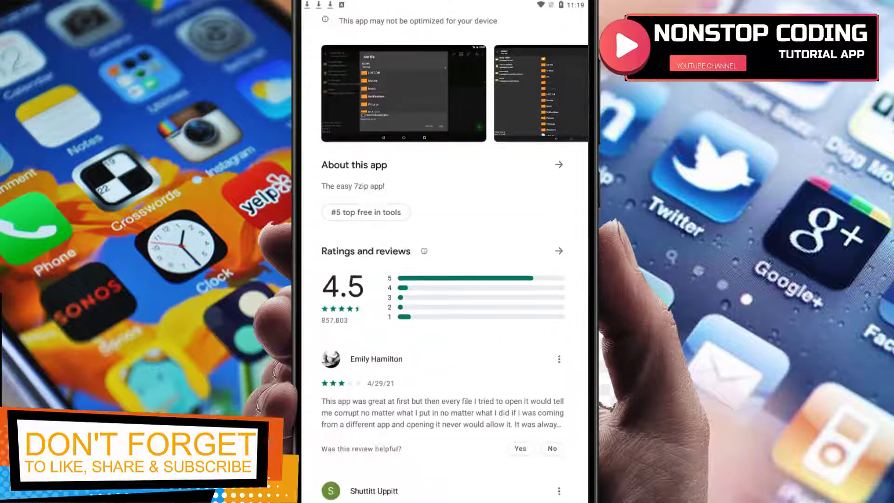
{"action": "scroll", "scroll_direction": "down", "scroll_amount": 3}
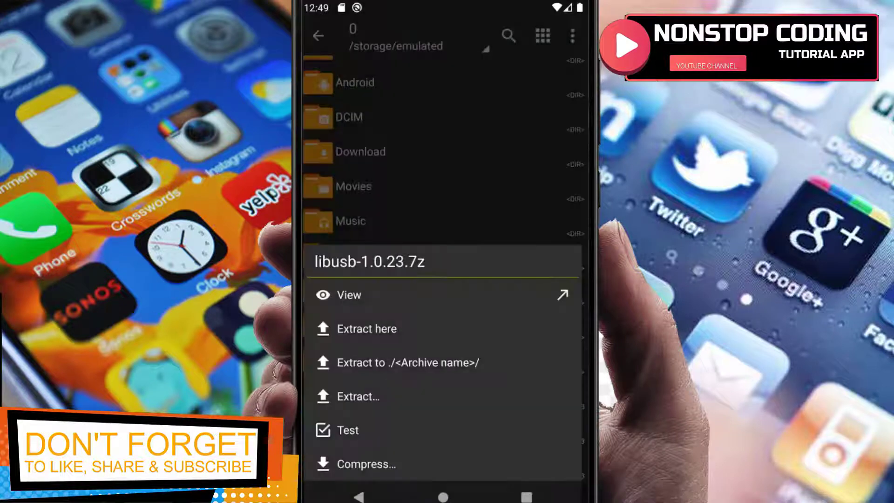
- View the File information of the libusb-1.0.23.7z archive, then dismiss it with OK
{"action": "left_click", "coordinate": [367, 464]}
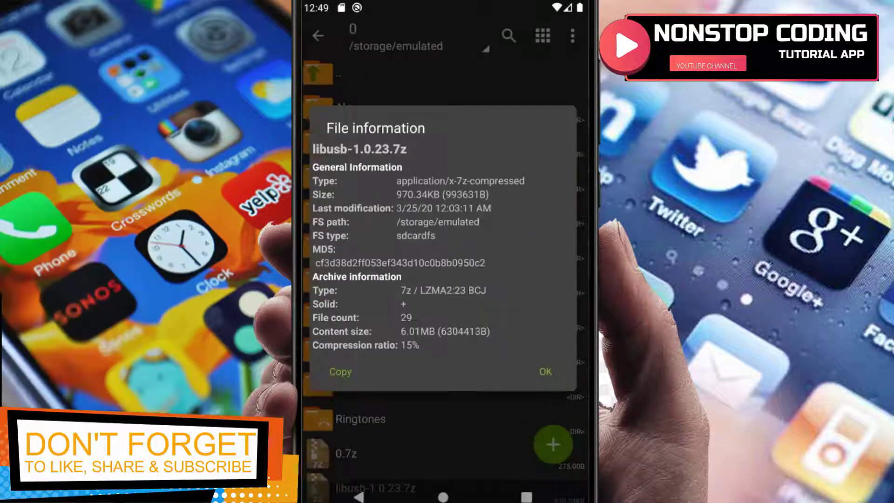
{"action": "left_click", "coordinate": [546, 371]}
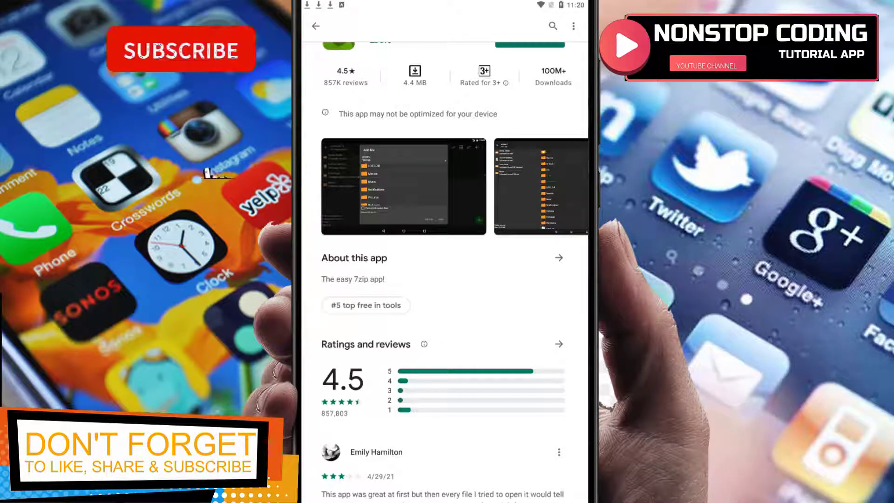
- Install ZArchiver from its Play Store page and launch it once installed
{"action": "left_click", "coordinate": [174, 50]}
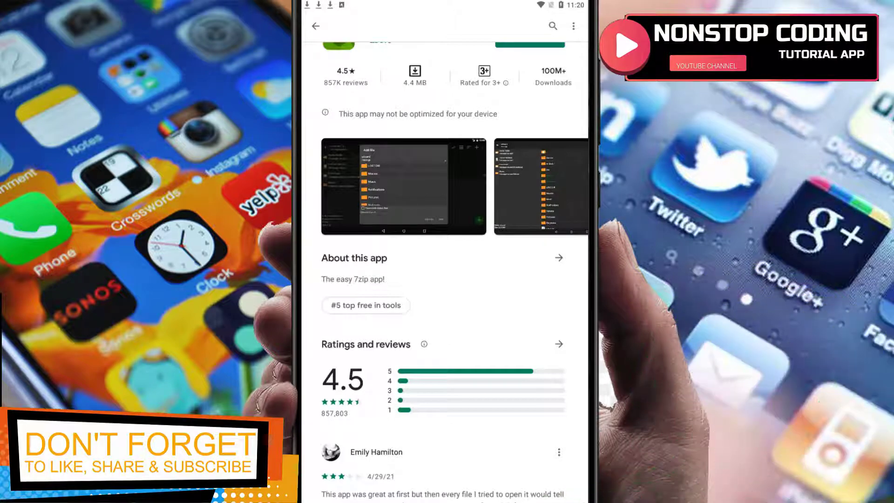
{"action": "scroll", "scroll_direction": "down", "scroll_amount": 3}
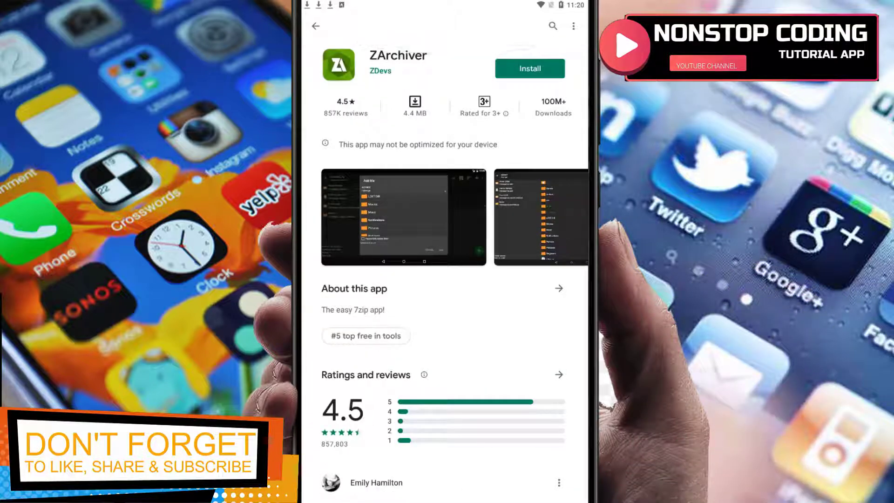
{"action": "left_click", "coordinate": [530, 69]}
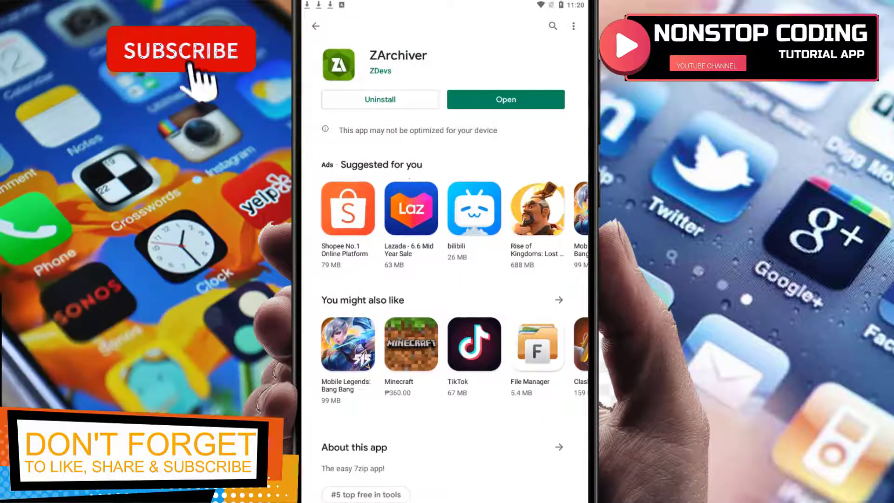
{"action": "left_click", "coordinate": [173, 51]}
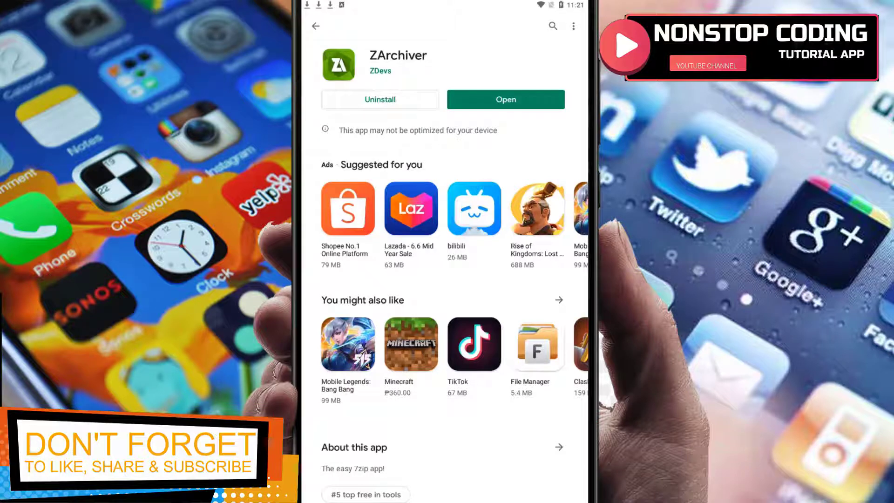
{"action": "left_click", "coordinate": [506, 100]}
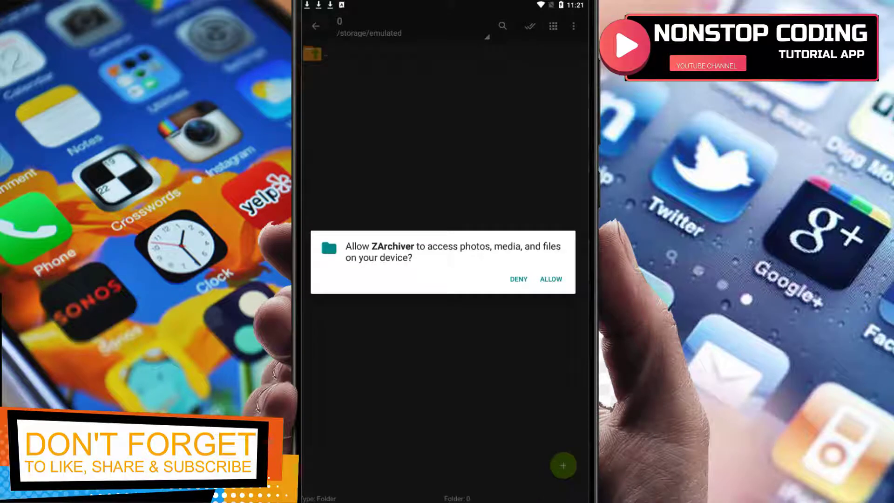
- Allow ZArchiver storage access and navigate into the Pictures folder
{"action": "left_click", "coordinate": [551, 279]}
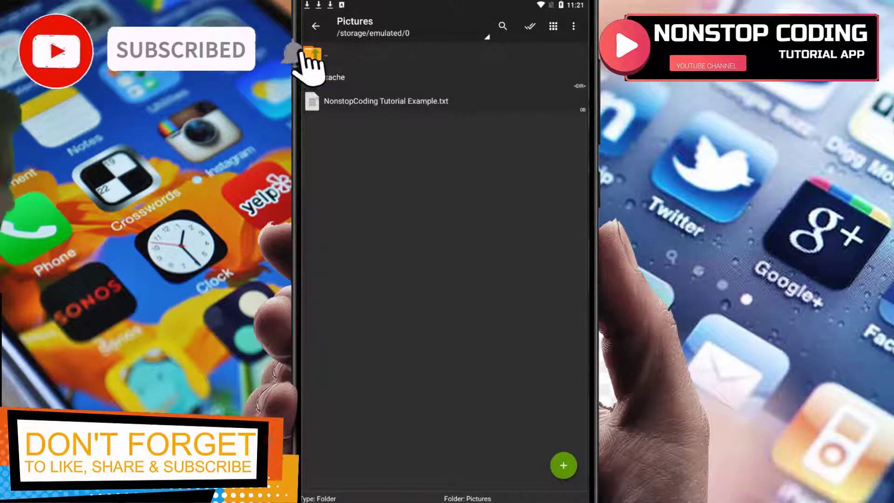
- Cancel a New folder attempt, then start compressing NonstopCoding Tutorial Example.txt
{"action": "left_click", "coordinate": [564, 466]}
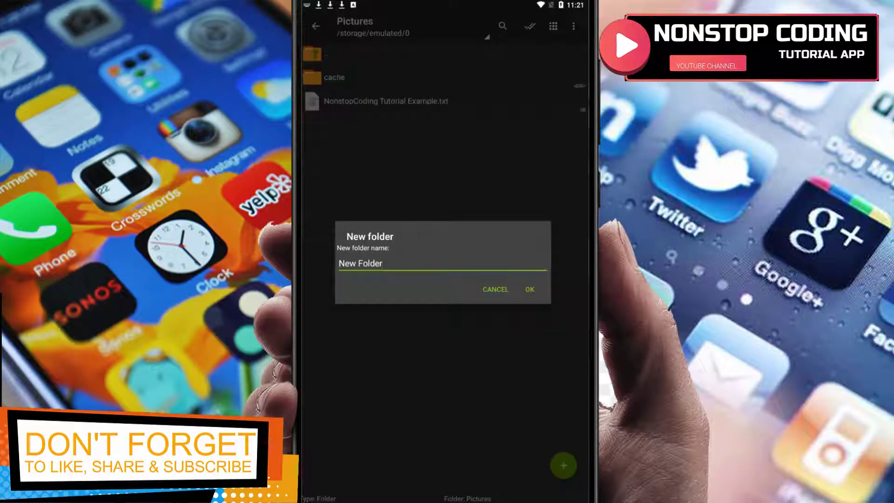
{"action": "left_click", "coordinate": [495, 289]}
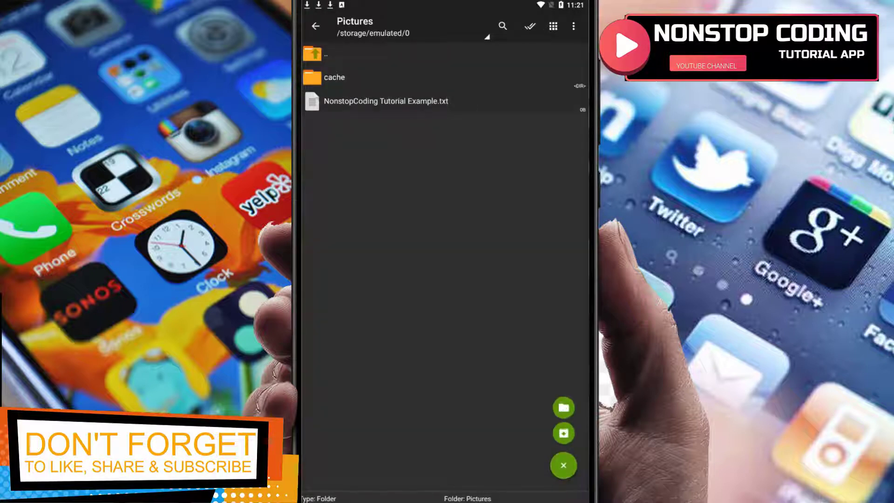
{"action": "left_click", "coordinate": [563, 433]}
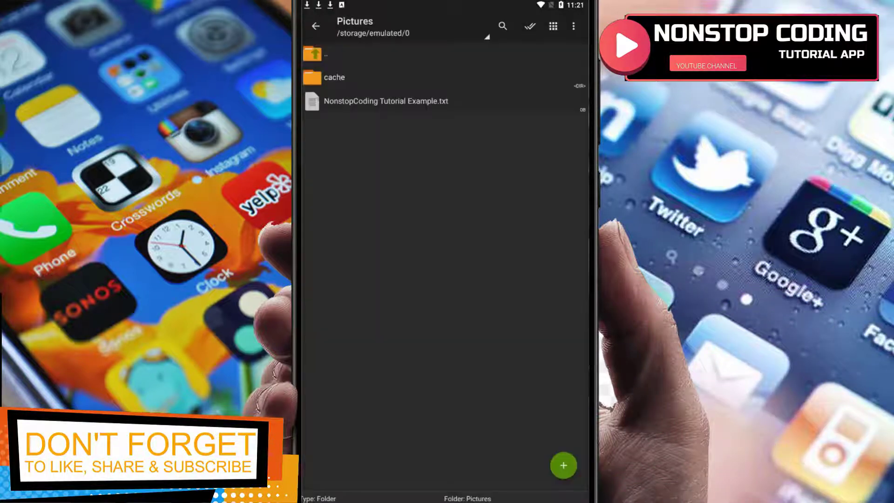
{"action": "left_click", "coordinate": [386, 100]}
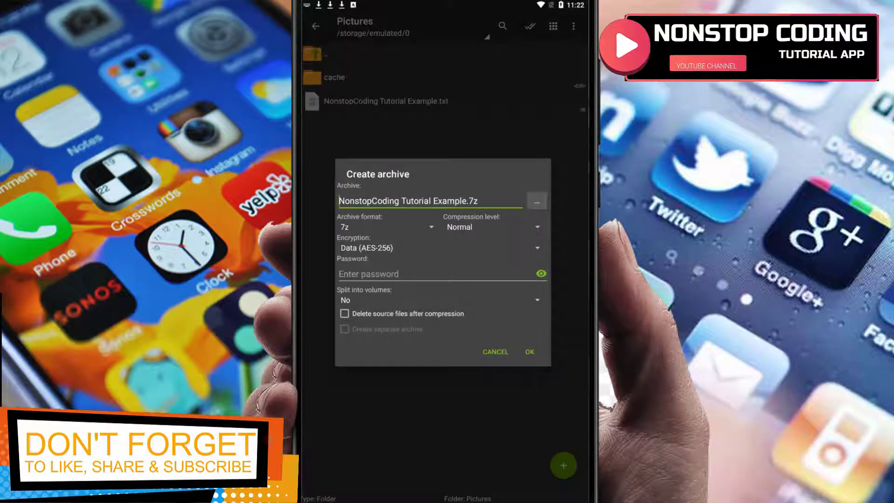
{"action": "left_click", "coordinate": [537, 201]}
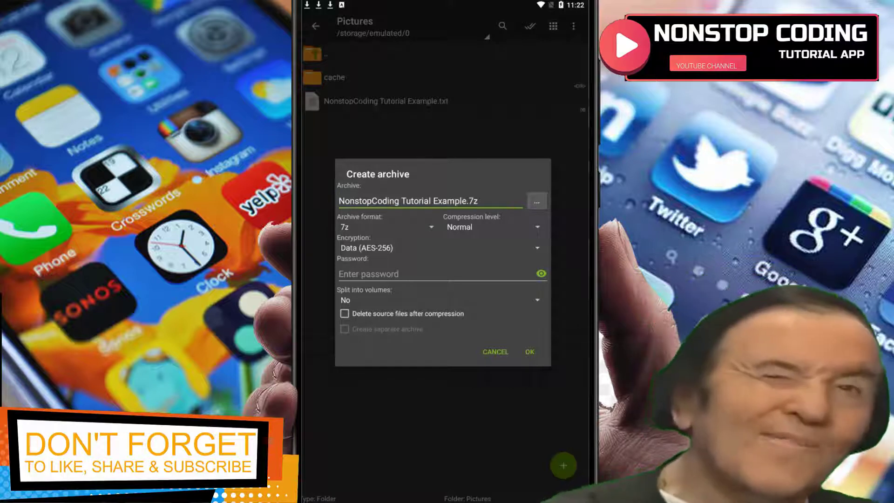
{"action": "left_click", "coordinate": [385, 226]}
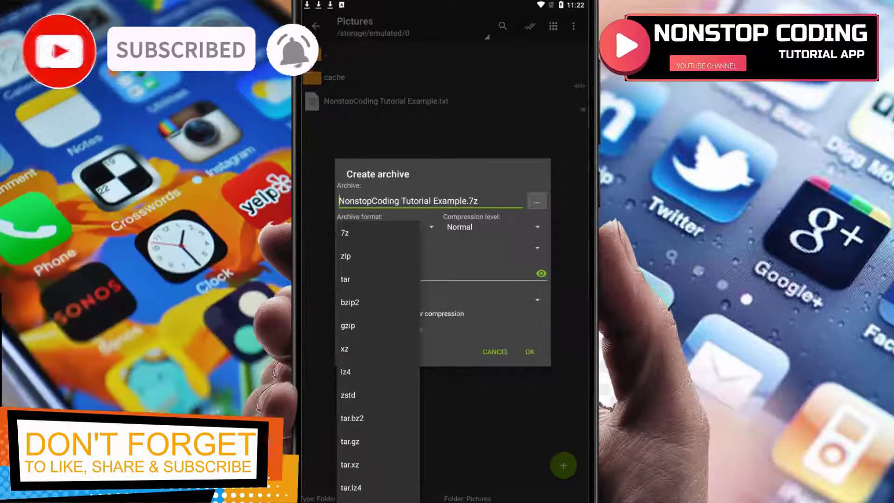
{"action": "left_click", "coordinate": [345, 233]}
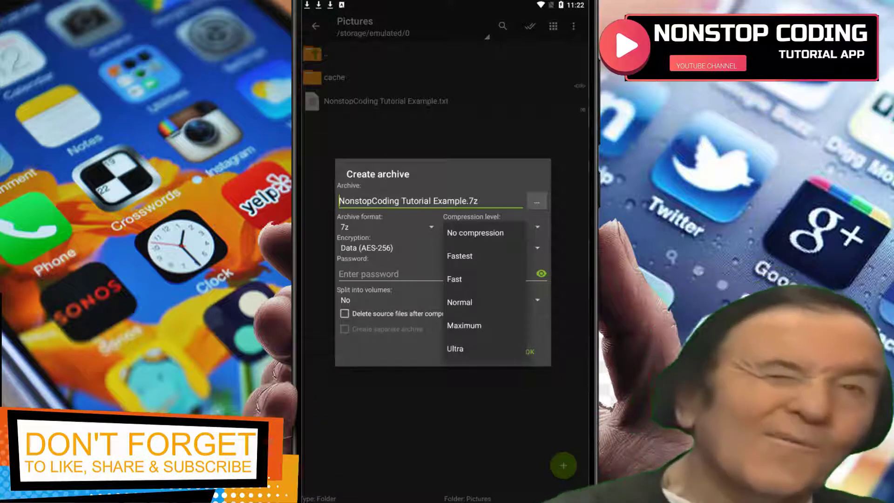
{"action": "left_click", "coordinate": [460, 302]}
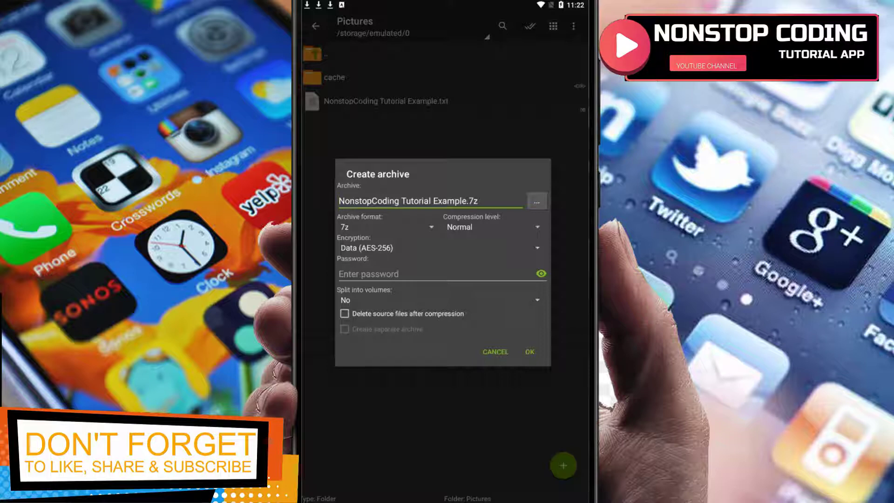
{"action": "left_click", "coordinate": [438, 248]}
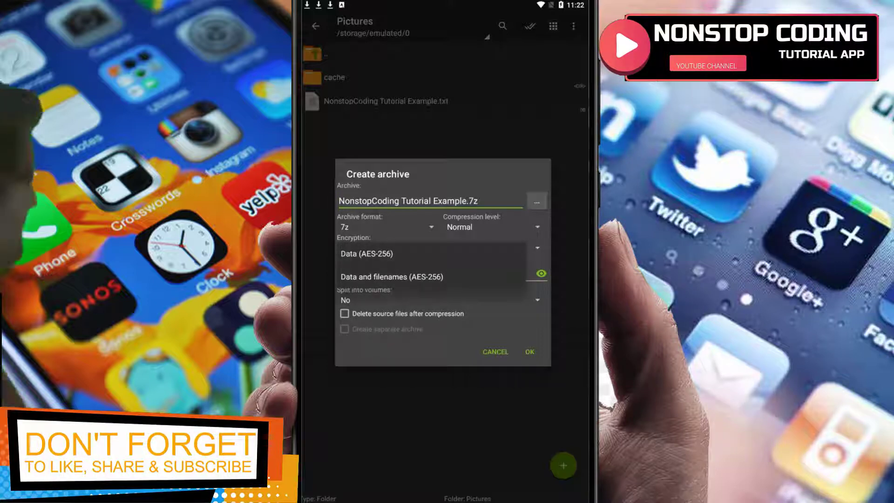
- Create the AES-256 password-protected 7z archive, single volume, keeping the source file
{"action": "left_click", "coordinate": [367, 253]}
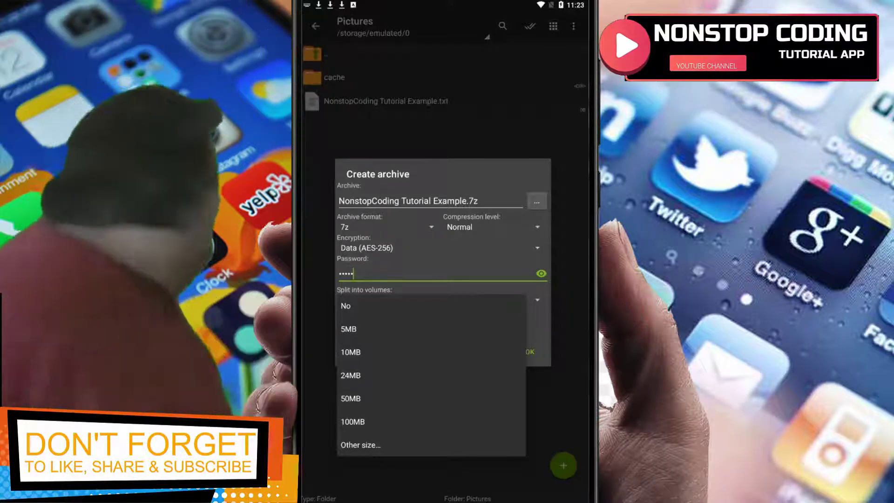
{"action": "left_click", "coordinate": [346, 305]}
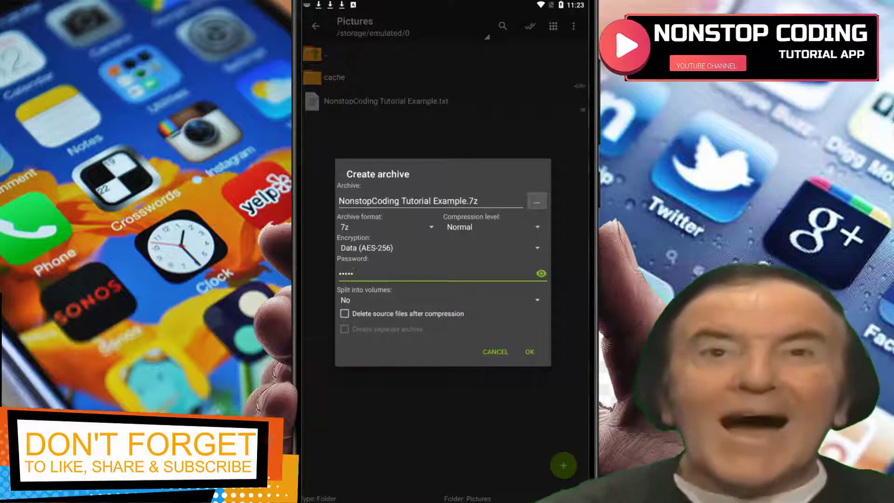
{"action": "left_click", "coordinate": [345, 313]}
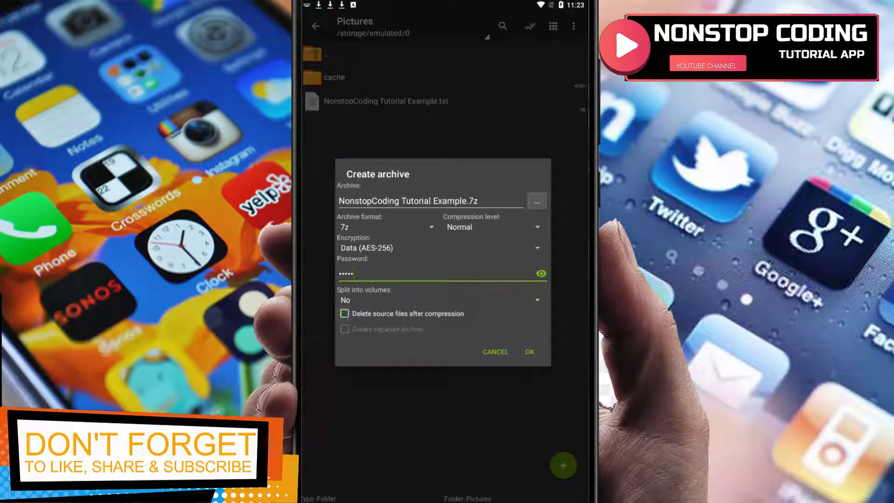
{"action": "left_click", "coordinate": [344, 313]}
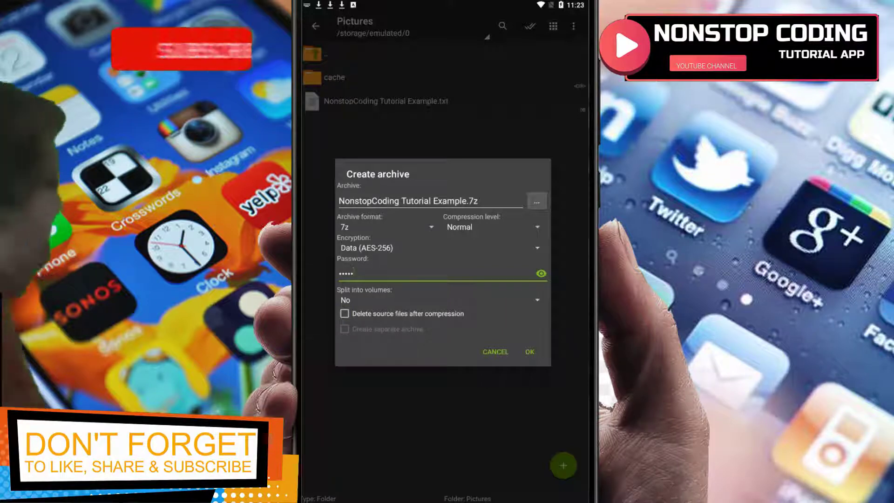
{"action": "left_click", "coordinate": [529, 352]}
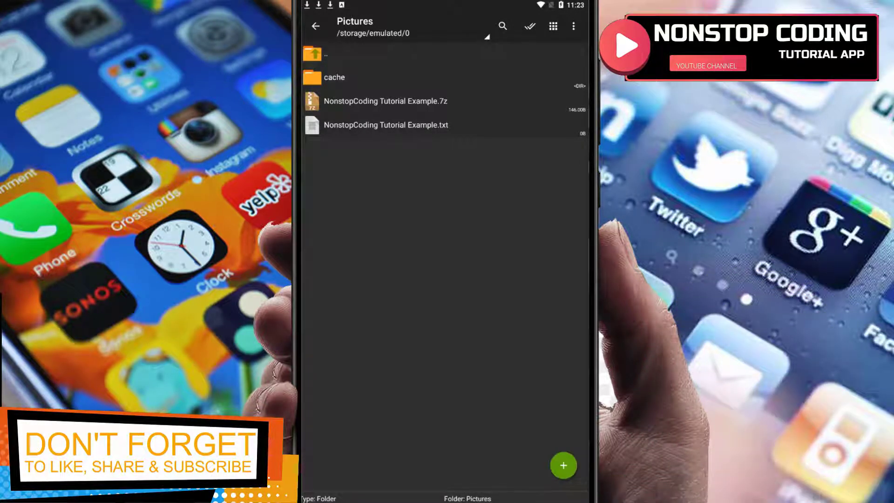
- Extract NonstopCoding Tutorial Example.7z into Pictures, replacing the existing text file
{"action": "left_click", "coordinate": [385, 101]}
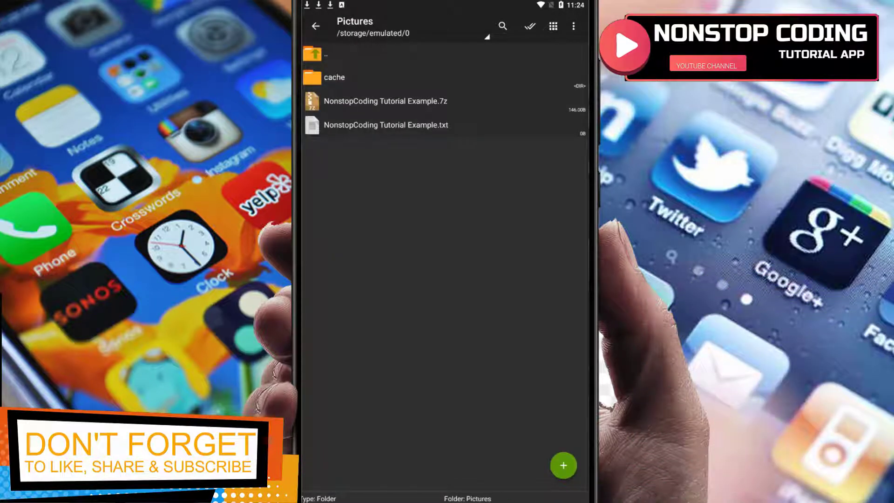
{"action": "left_click", "coordinate": [385, 101]}
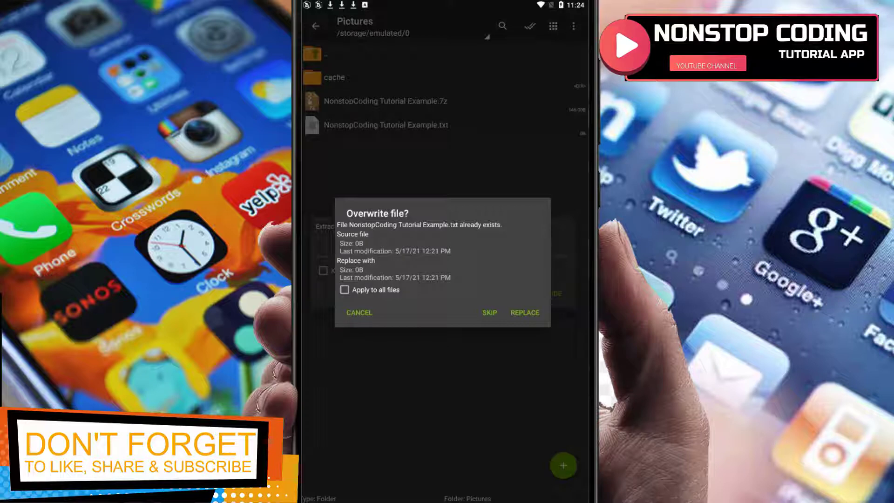
{"action": "left_click", "coordinate": [525, 313]}
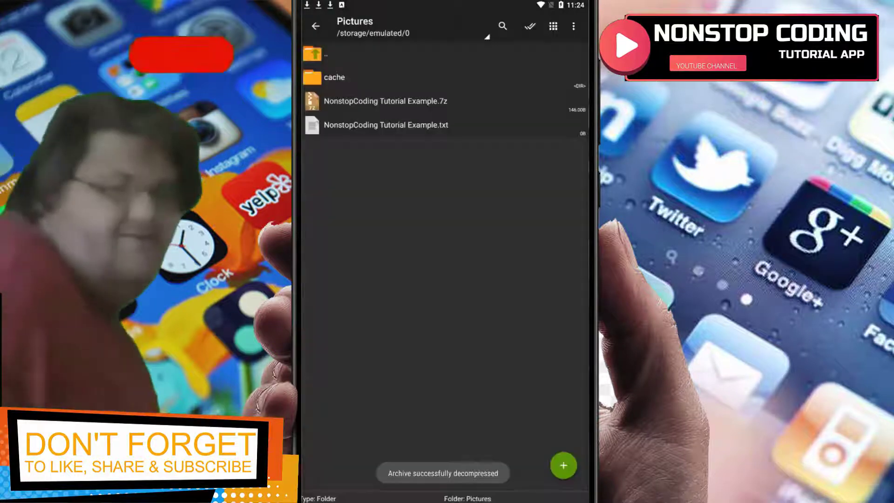
- Delete the text file, then extract it again from the archive using the password
{"action": "left_click", "coordinate": [386, 125]}
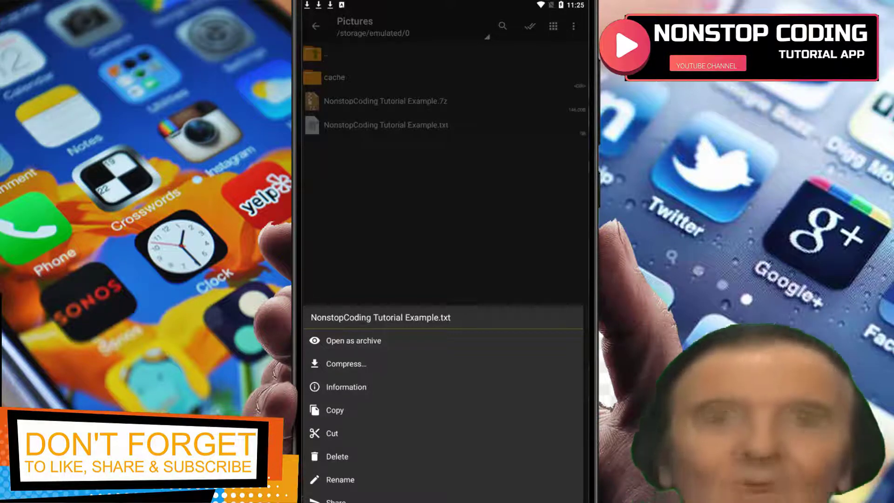
{"action": "left_click", "coordinate": [337, 457]}
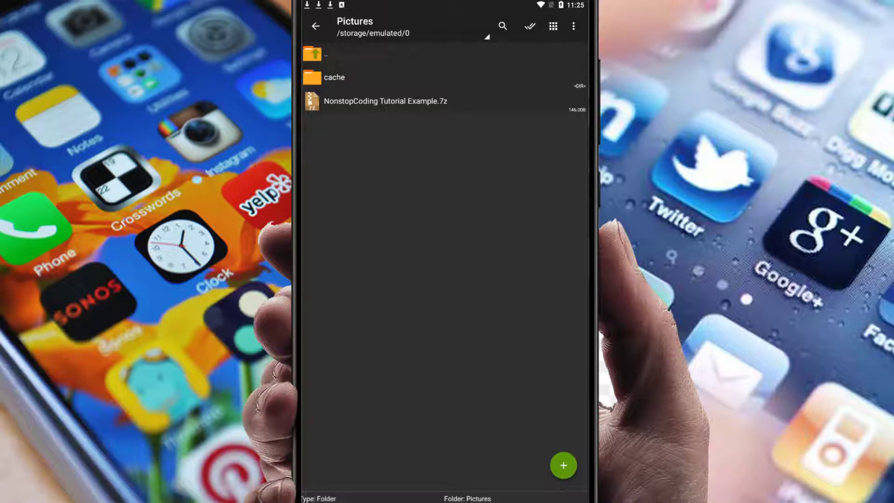
{"action": "left_click", "coordinate": [386, 101]}
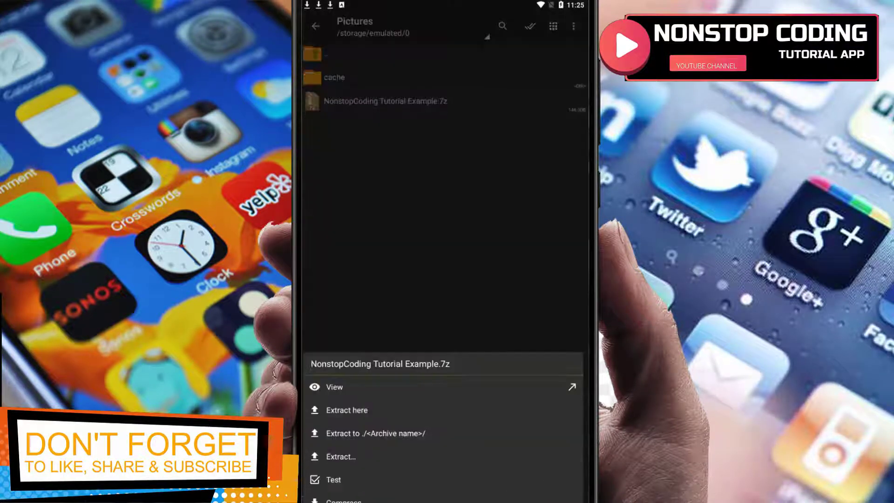
{"action": "left_click", "coordinate": [347, 410]}
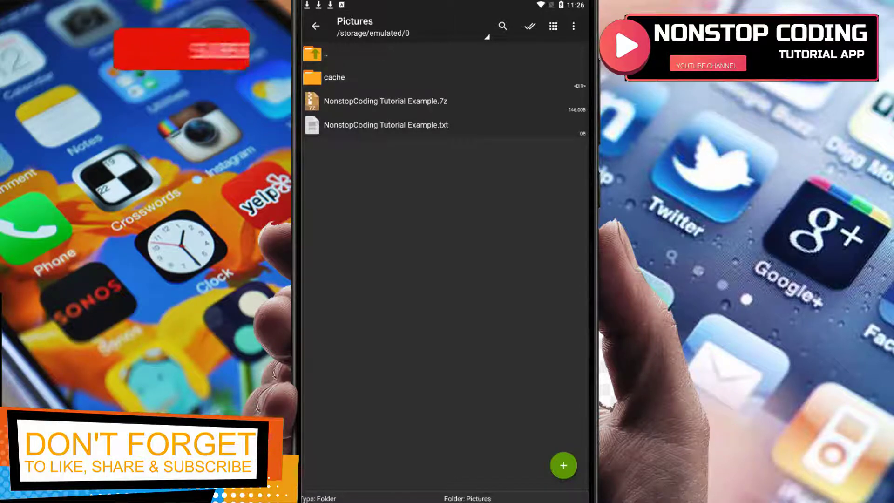
- Explore the toolbar buttons and bring up the three-dot overflow options list
{"action": "left_click", "coordinate": [386, 100]}
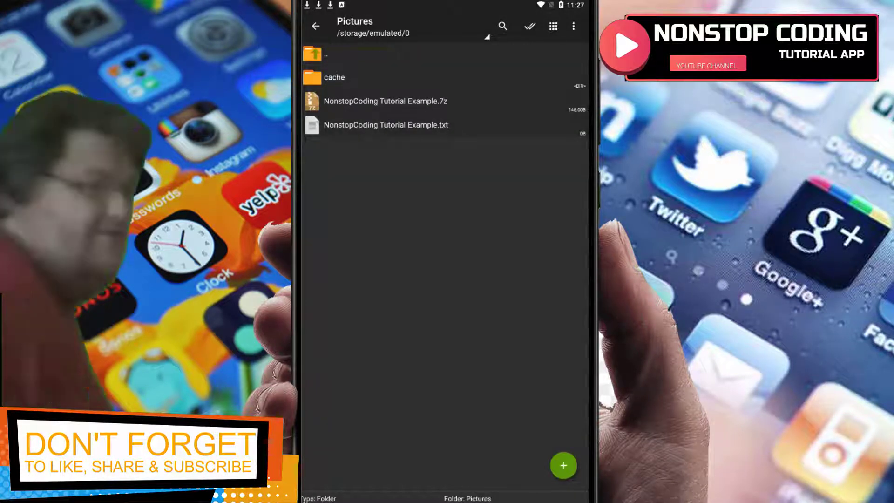
{"action": "left_click", "coordinate": [502, 26]}
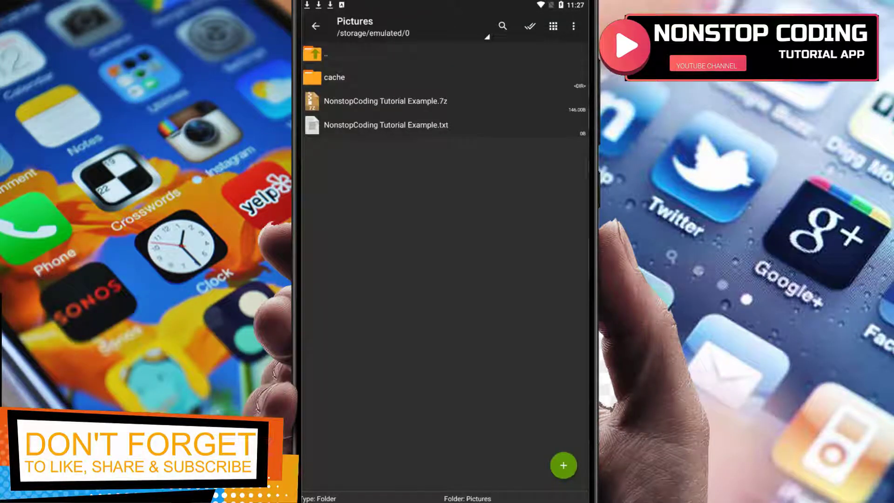
{"action": "left_click", "coordinate": [572, 26]}
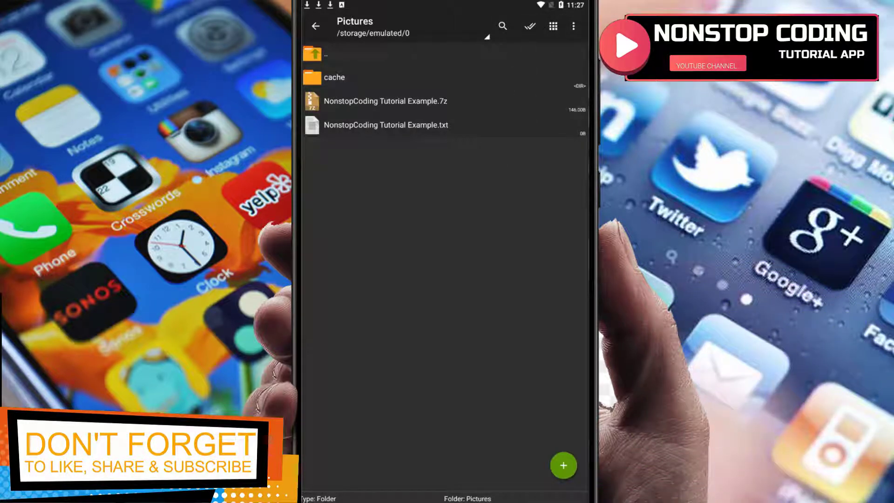
{"action": "left_click", "coordinate": [386, 101]}
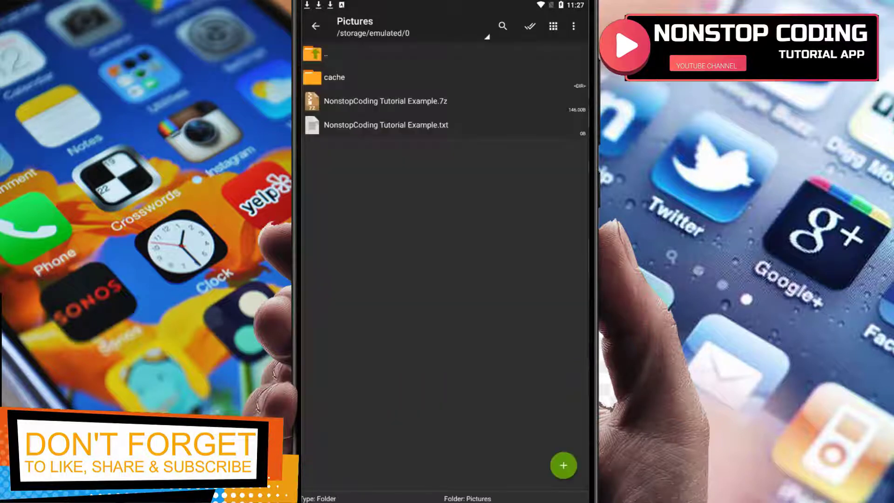
{"action": "left_click", "coordinate": [570, 26]}
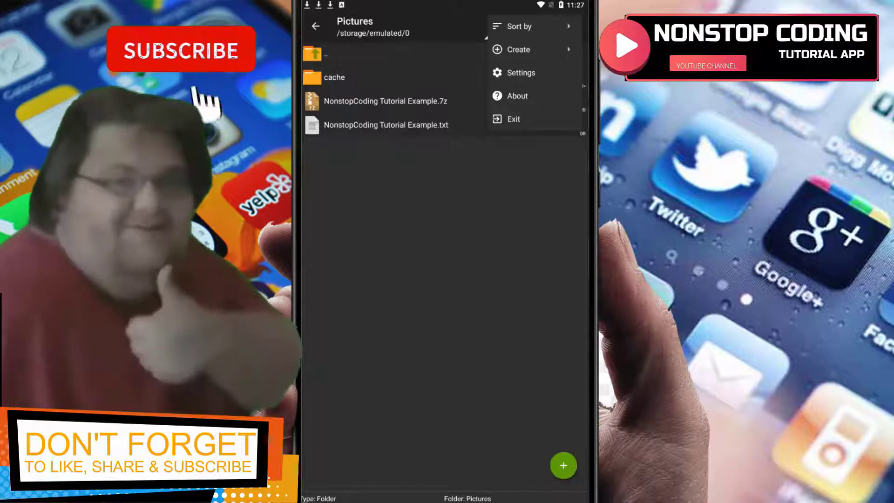
- Close and reopen the overflow options list over the Pictures folder
{"action": "left_click", "coordinate": [179, 50]}
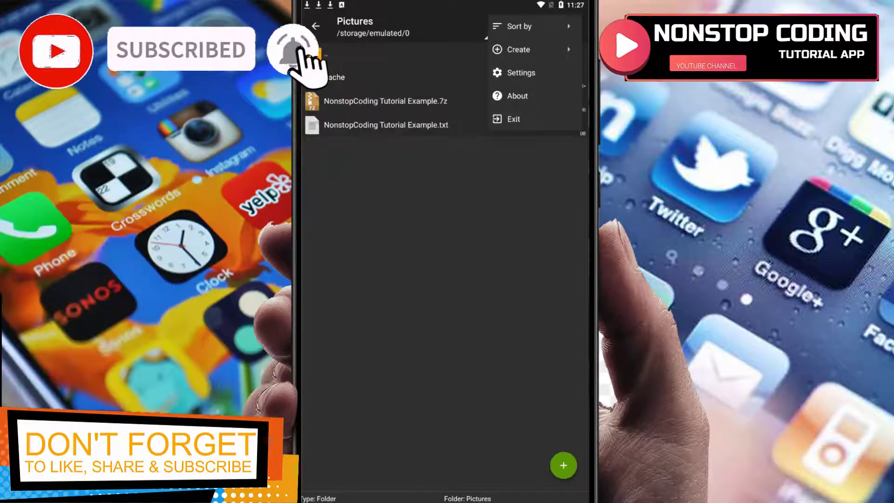
{"action": "left_click", "coordinate": [520, 26]}
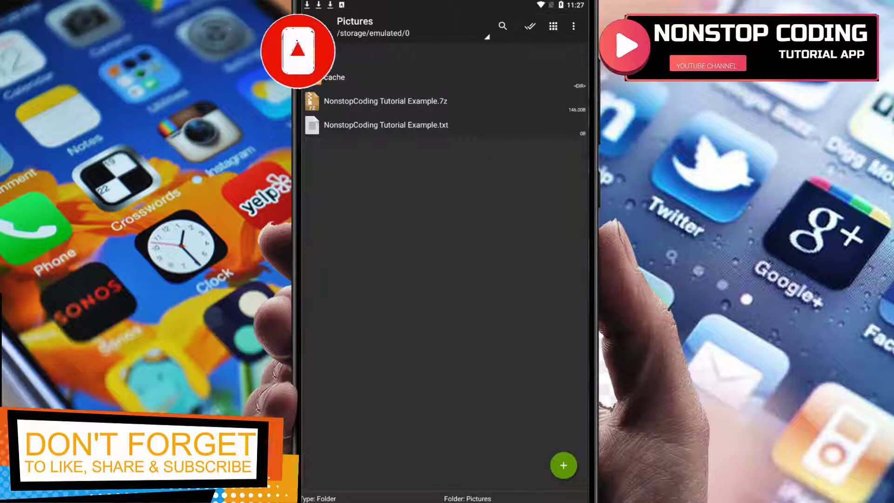
{"action": "left_click", "coordinate": [574, 26]}
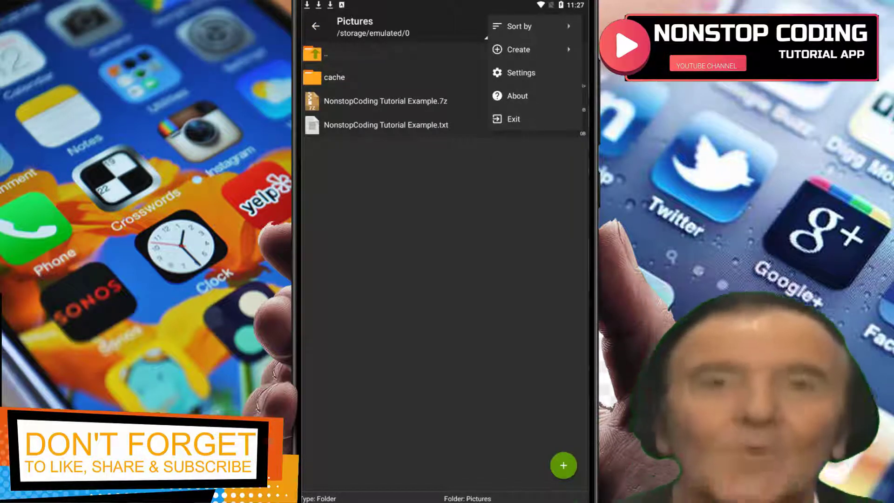
{"action": "left_click", "coordinate": [518, 50]}
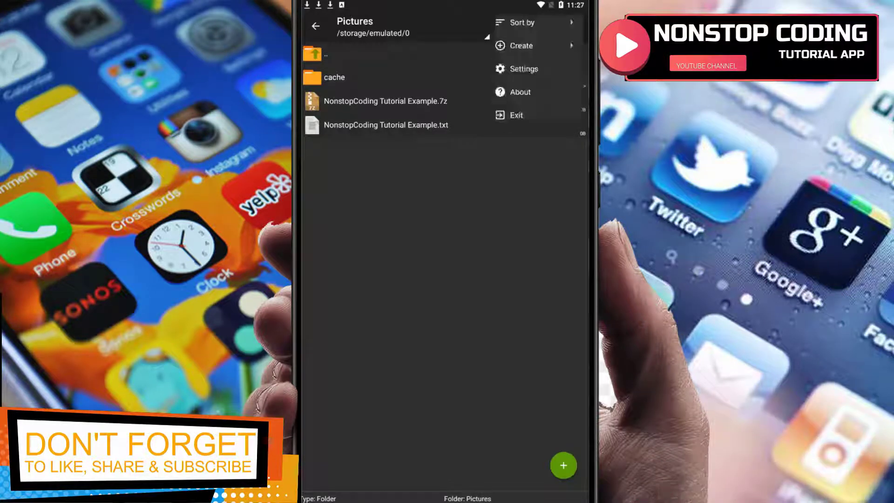
- Open Settings from the overflow menu, listing General, Interface, File list, Compression, ROOT and Plugins
{"action": "left_click", "coordinate": [524, 69]}
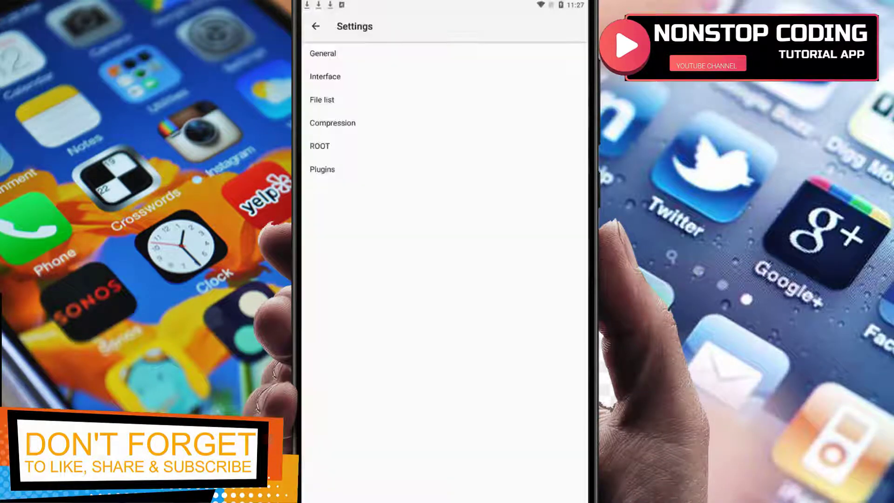
{"action": "left_click", "coordinate": [322, 53]}
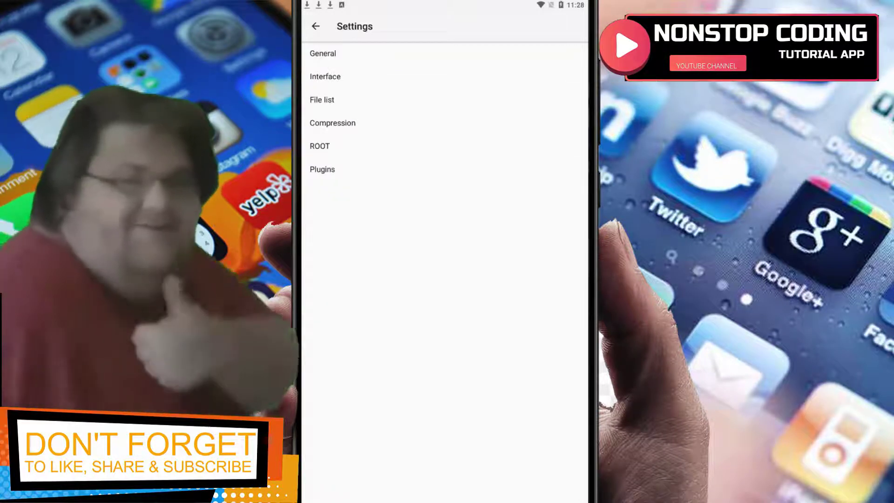
- In Interface settings set Color of folder to Green and return to the categories
{"action": "left_click", "coordinate": [322, 100]}
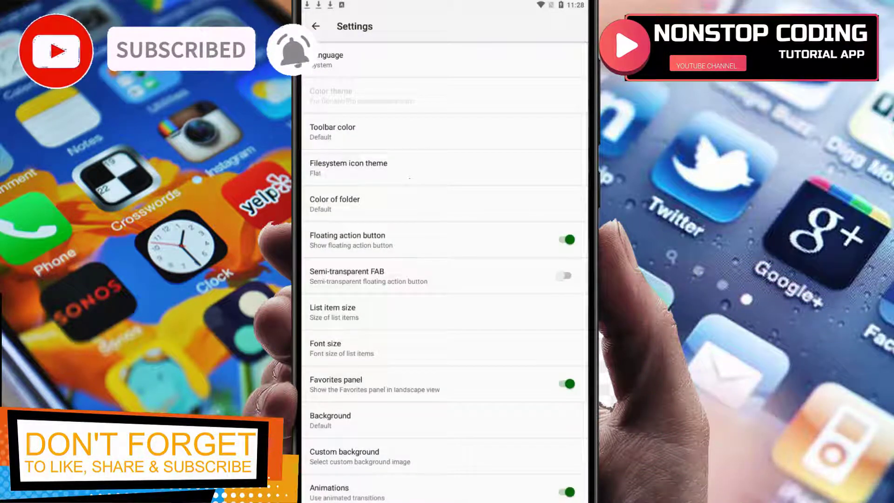
{"action": "left_click", "coordinate": [334, 203]}
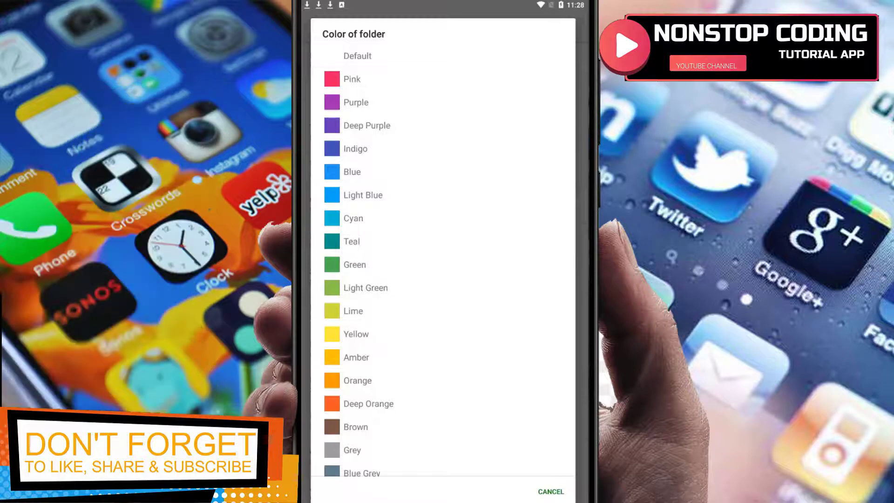
{"action": "left_click", "coordinate": [354, 264]}
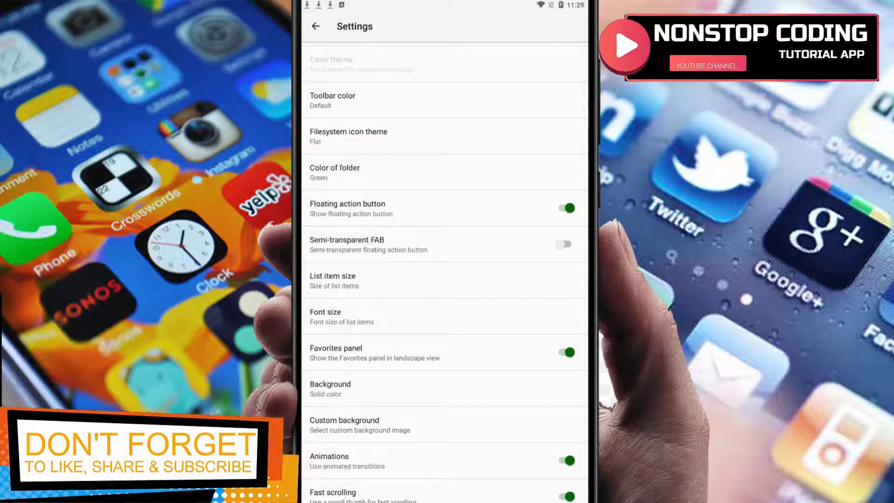
{"action": "left_click", "coordinate": [317, 26]}
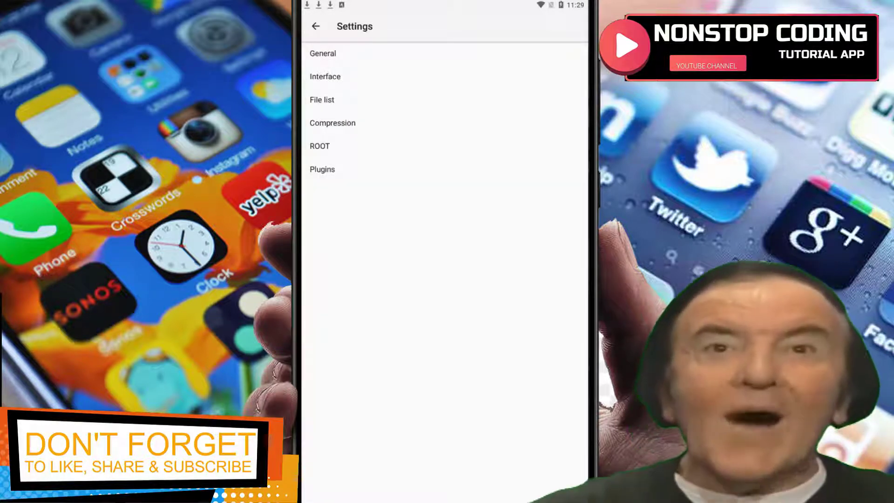
{"action": "left_click", "coordinate": [332, 123]}
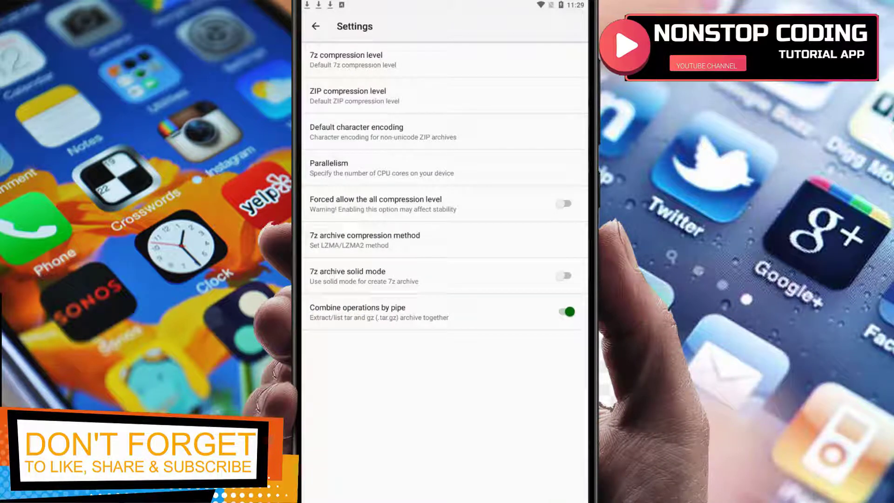
{"action": "left_click", "coordinate": [57, 52]}
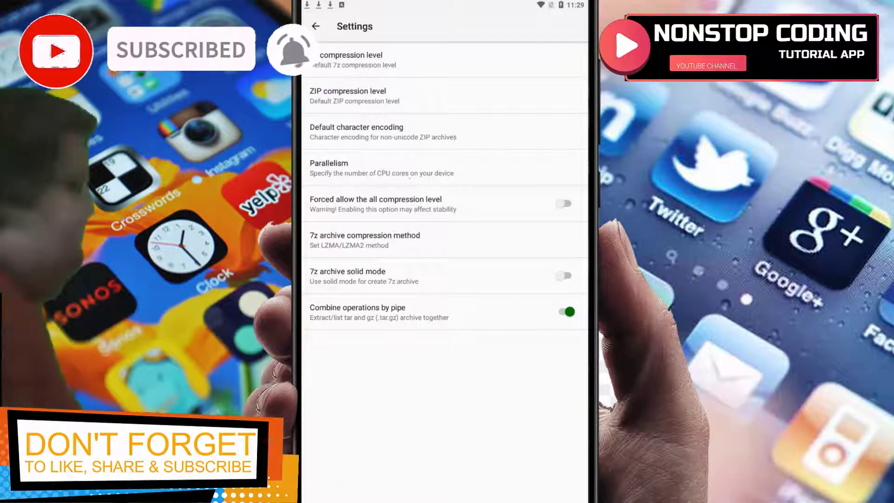
{"action": "left_click", "coordinate": [317, 26]}
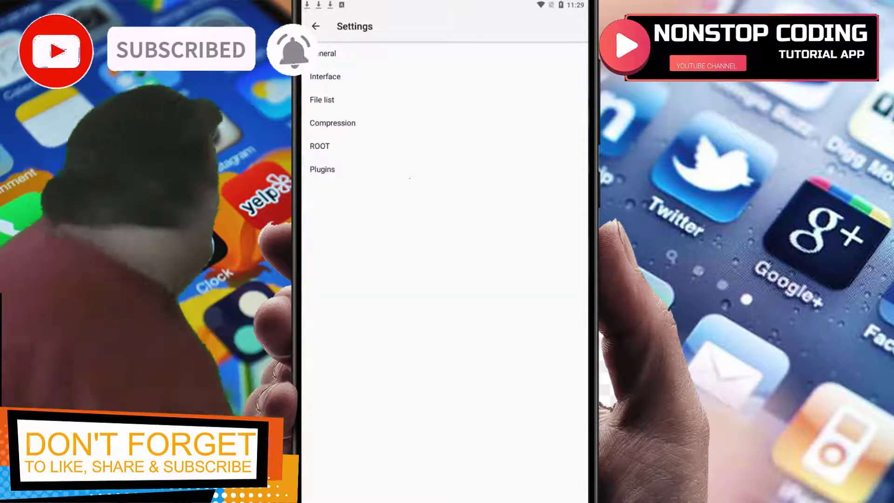
{"action": "left_click", "coordinate": [321, 100]}
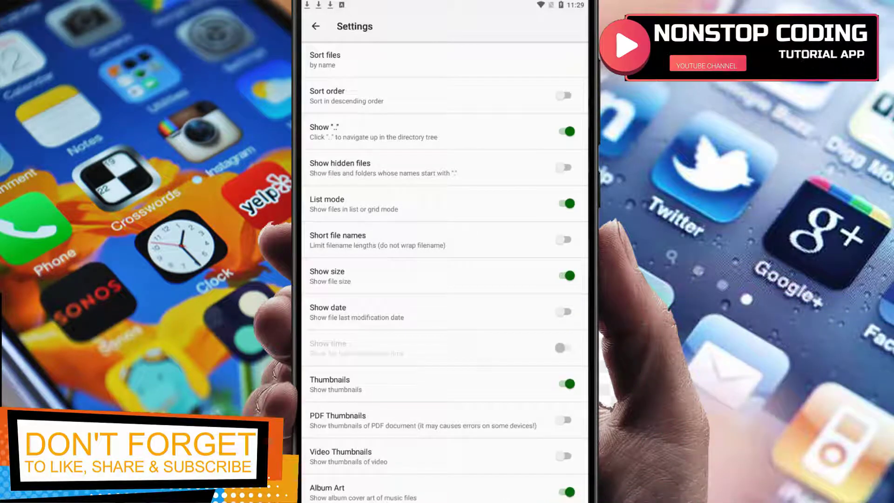
{"action": "scroll", "scroll_direction": "down", "scroll_amount": 3}
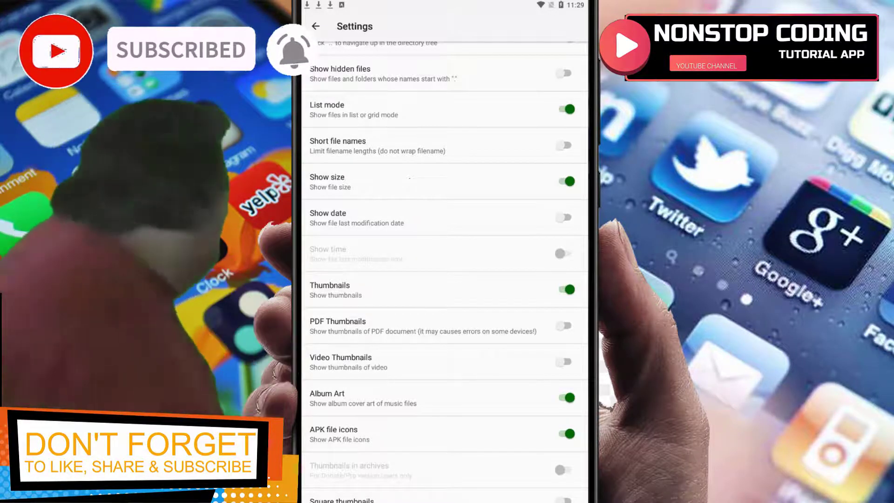
{"action": "scroll", "scroll_direction": "down", "scroll_amount": 3}
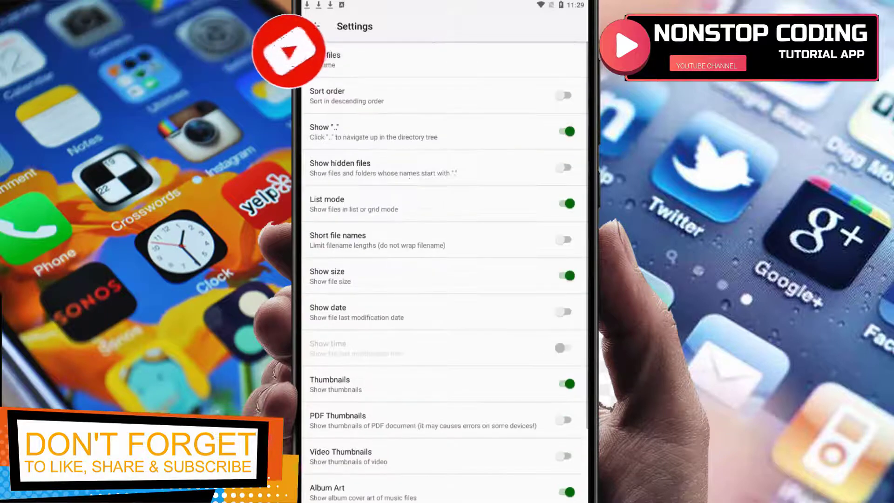
{"action": "left_click", "coordinate": [318, 26]}
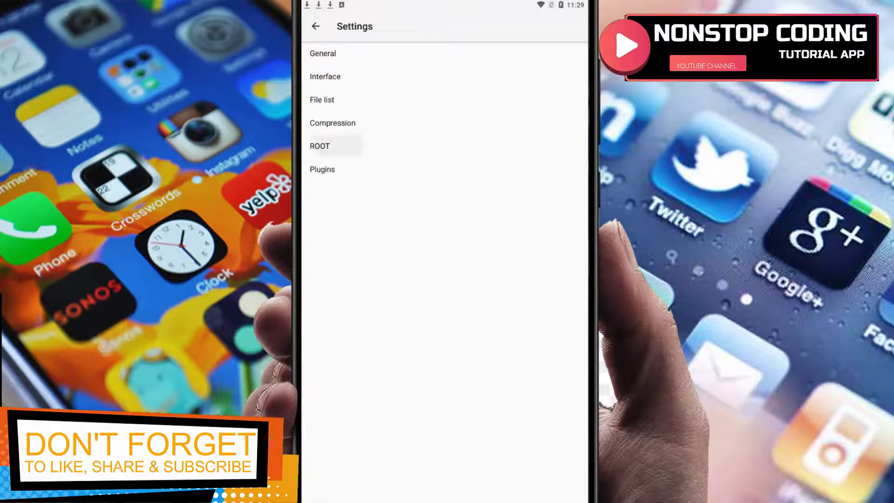
- Bring up the Home folder picker from General settings and browse the device's root folders
{"action": "left_click", "coordinate": [321, 146]}
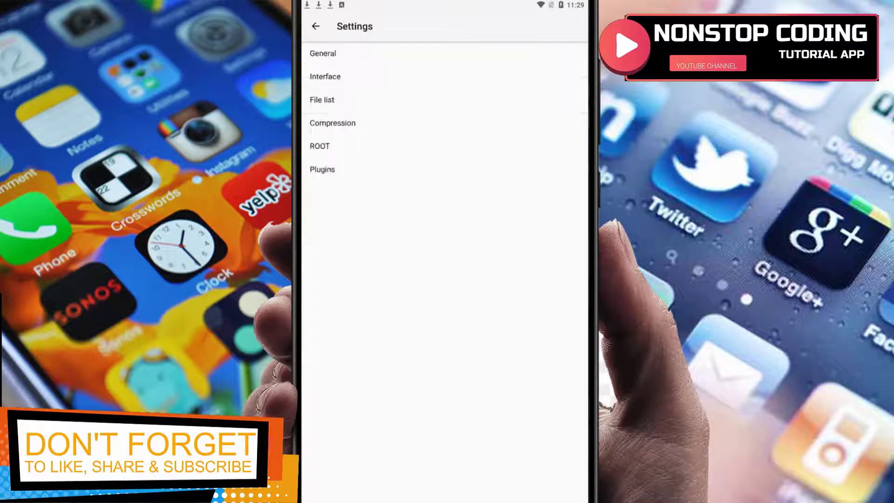
{"action": "left_click", "coordinate": [322, 169]}
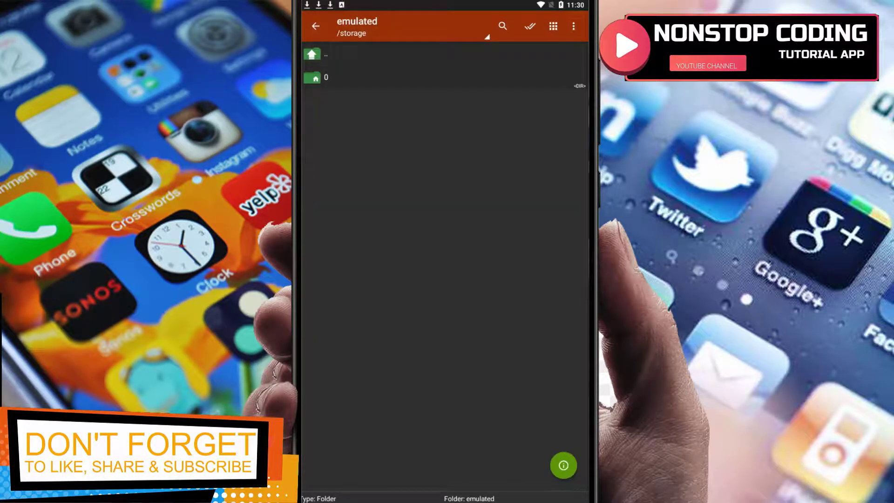
{"action": "left_click", "coordinate": [575, 26]}
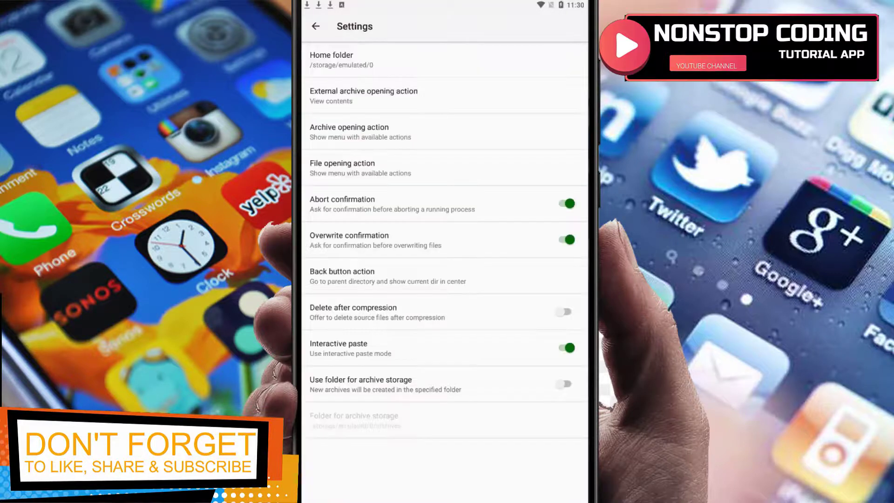
{"action": "left_click", "coordinate": [317, 26]}
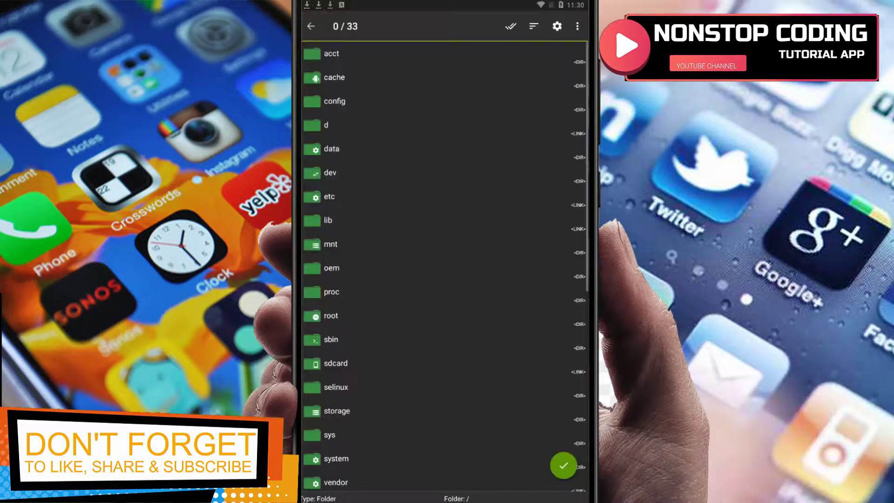
{"action": "scroll", "scroll_direction": "down", "scroll_amount": 3}
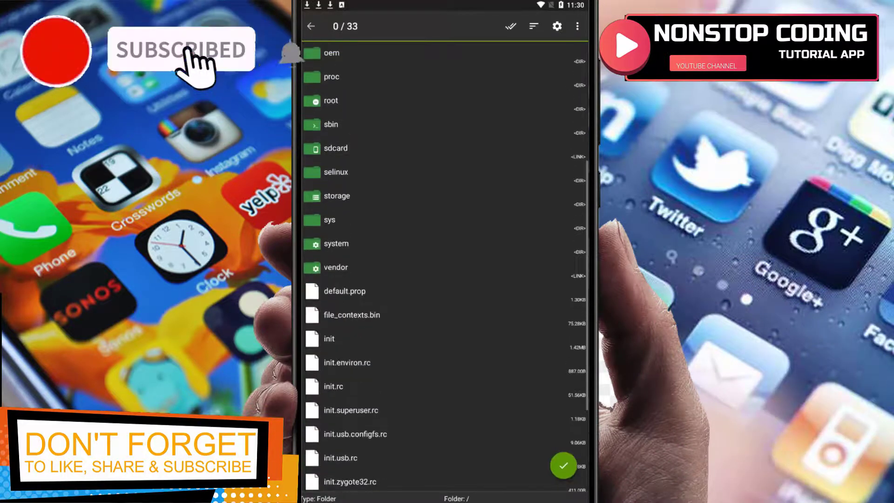
{"action": "scroll", "scroll_direction": "down", "scroll_amount": 3}
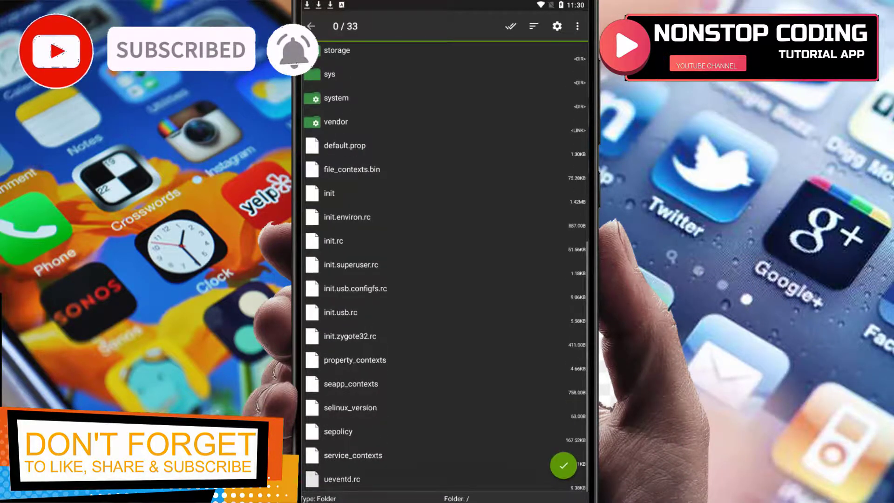